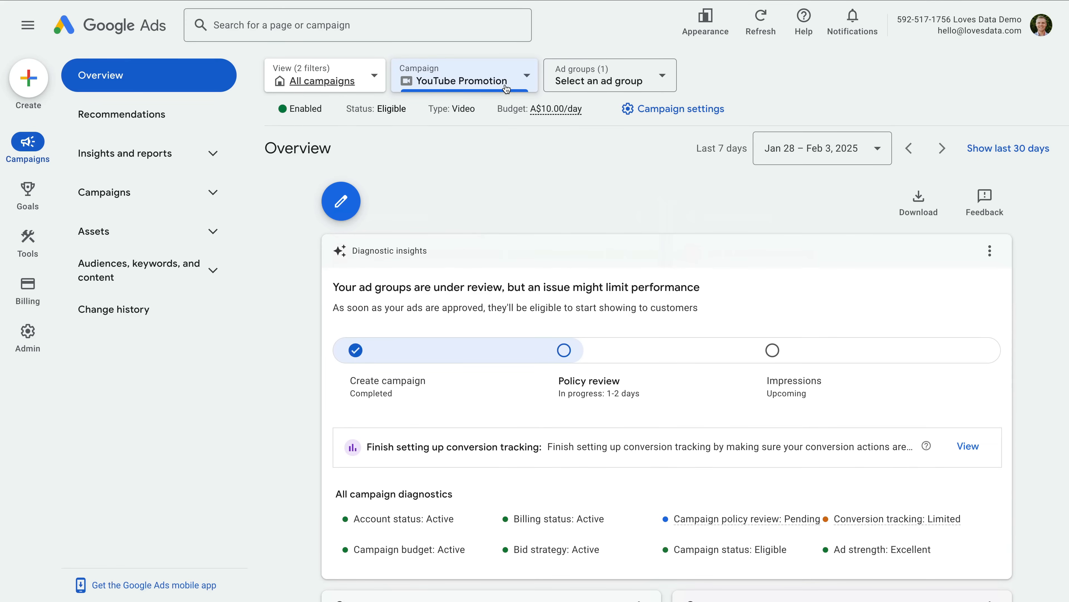
mouse_move(200, 282)
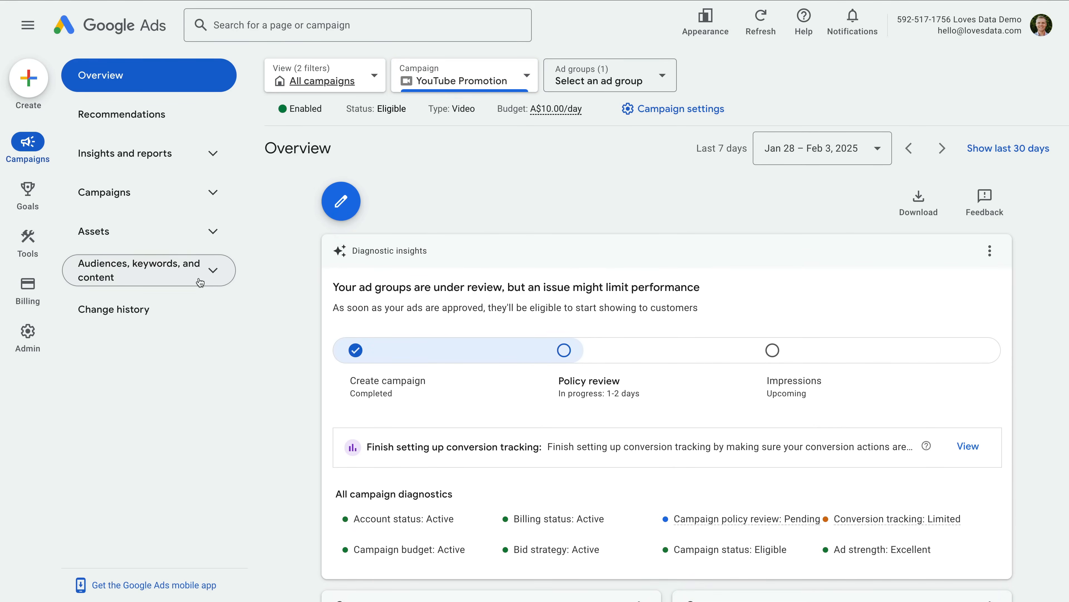
- Expand the 'Audiences, keywords, and content' section of the YouTube Promotion campaign
click(148, 270)
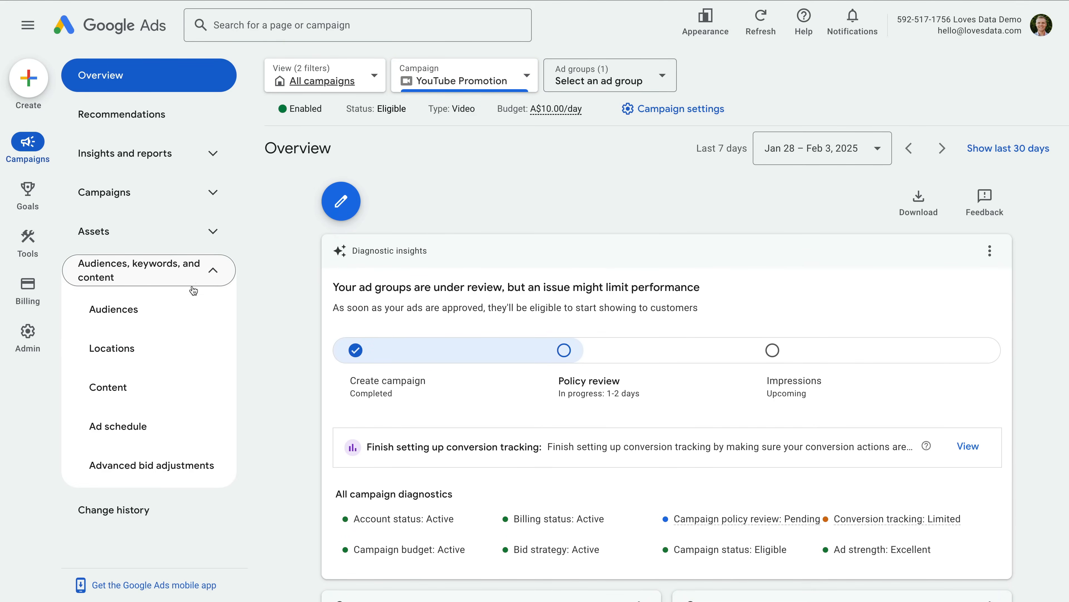
- Show the campaign's Content targeting, with no topics or placements added
click(109, 386)
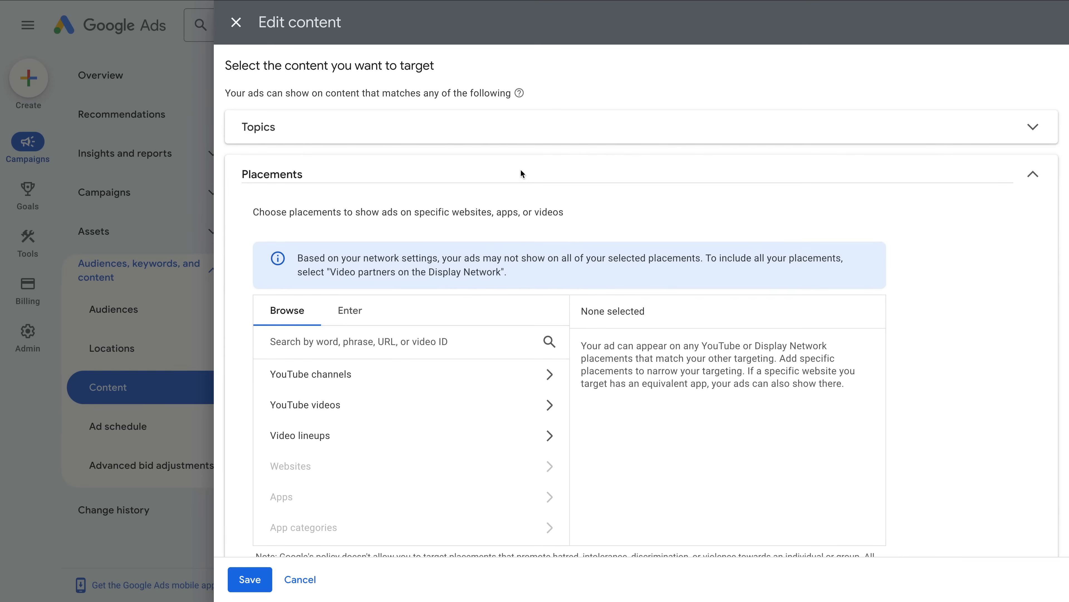
mouse_move(339, 374)
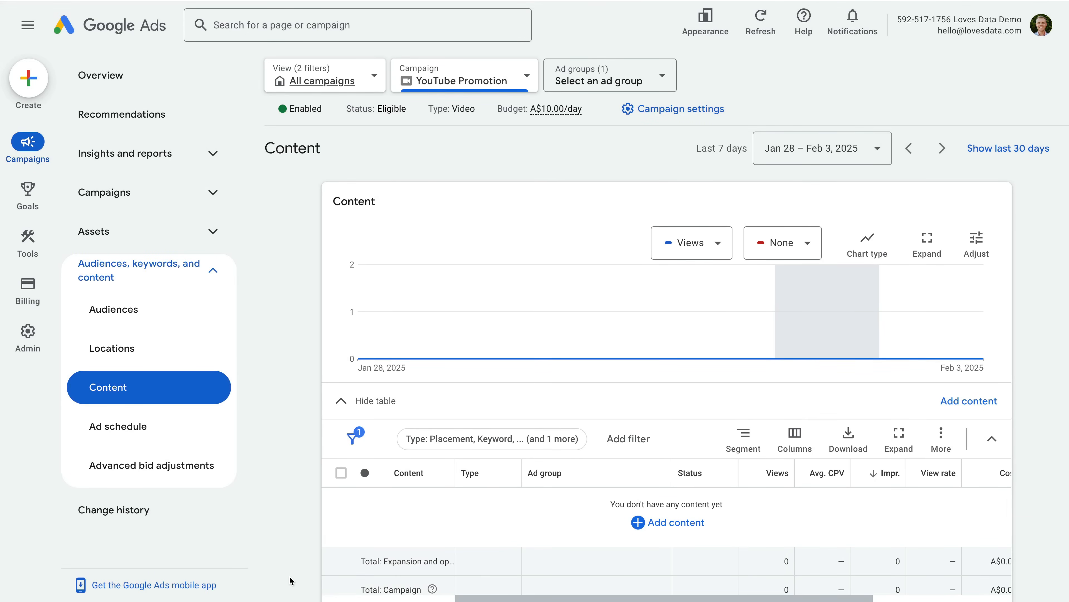
mouse_move(187, 198)
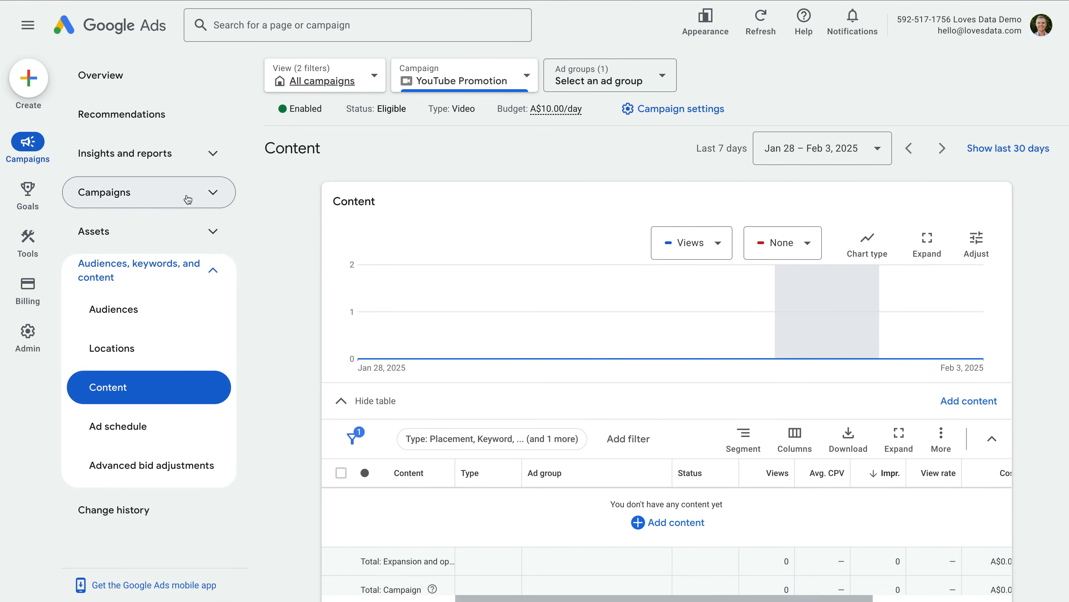
- Expand the Campaigns section to reach the campaign, ad group and ads pages
click(148, 192)
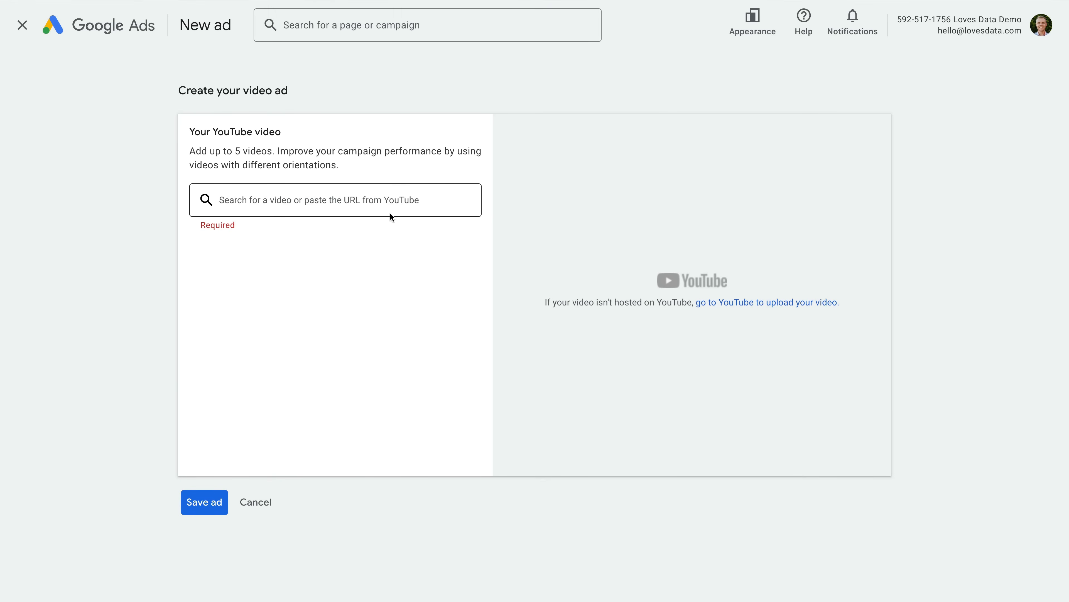
mouse_move(255, 501)
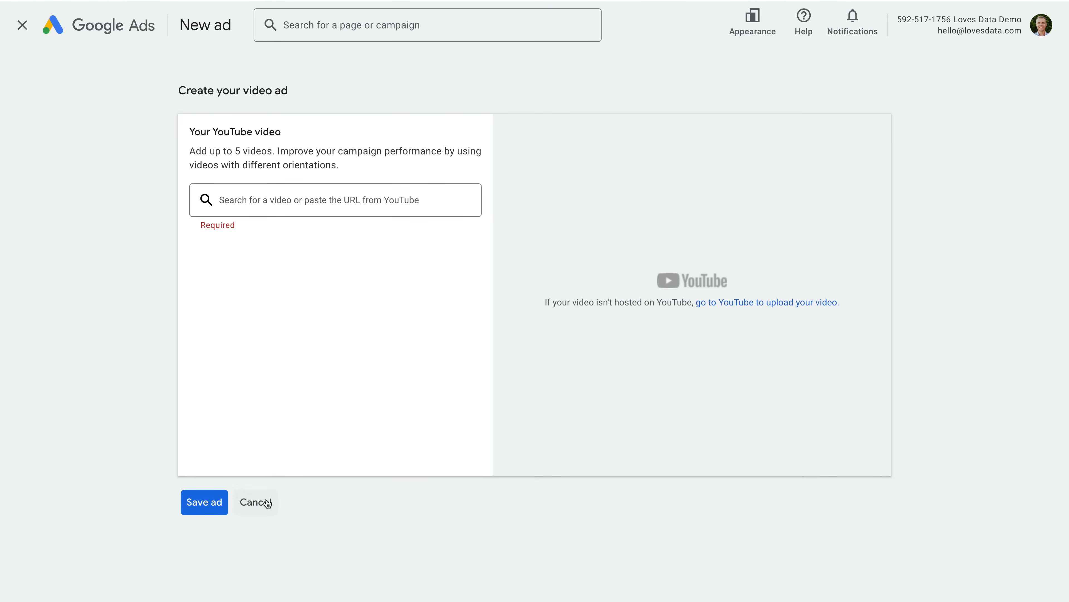
- Cancel the new video ad and return to the In-Feed Ads ad group's list
click(256, 502)
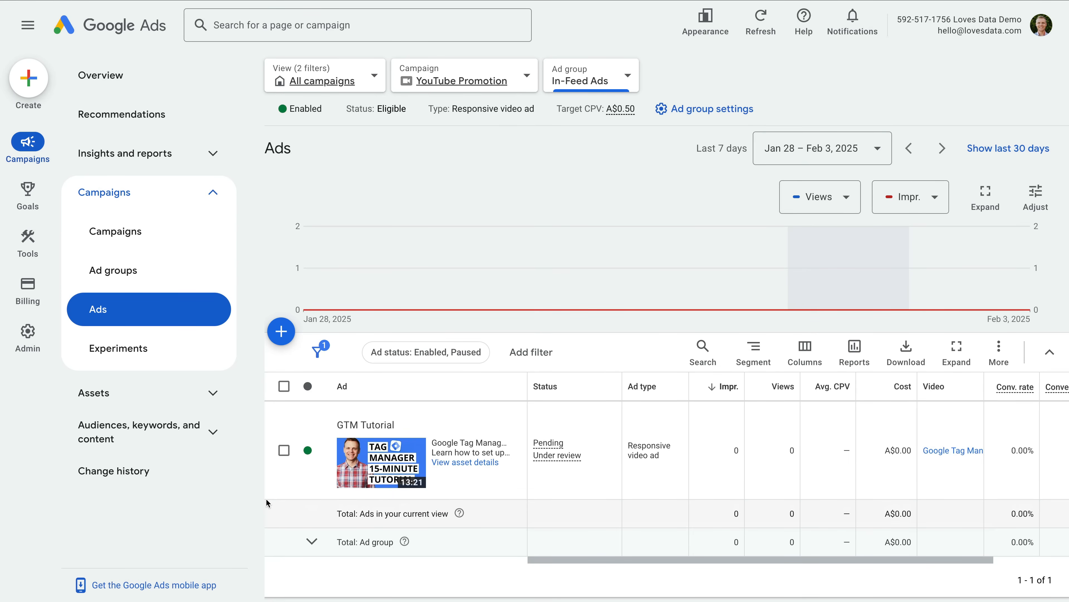
click(114, 271)
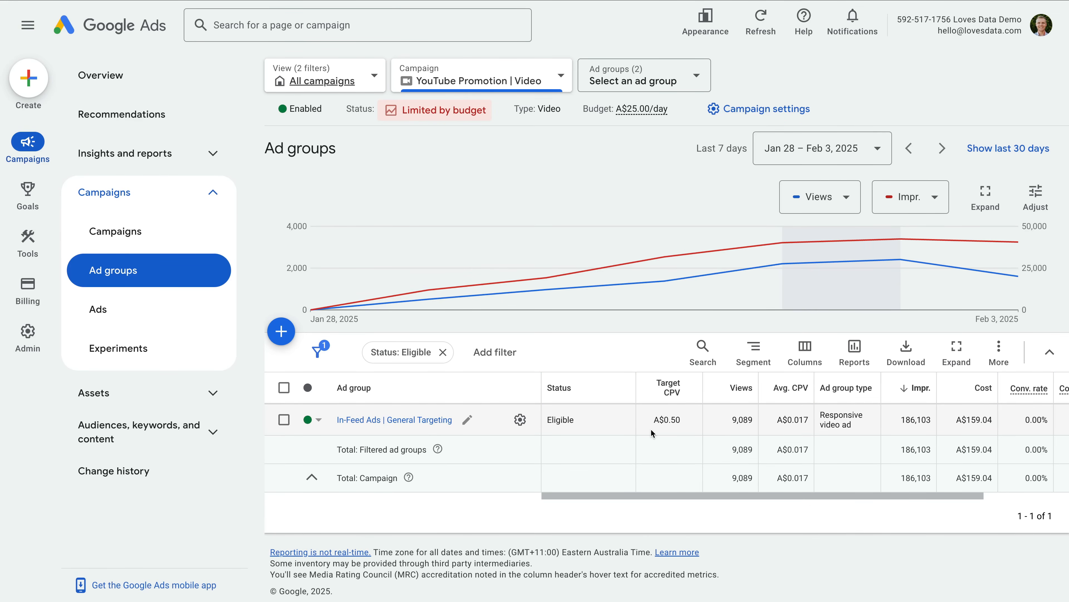
mouse_move(768, 428)
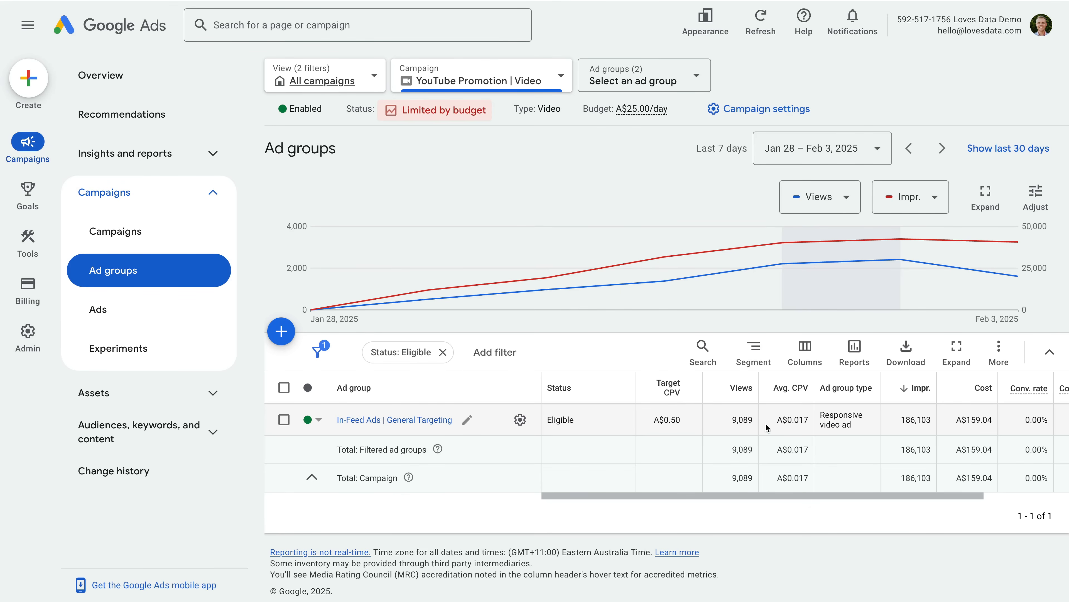
mouse_move(804, 431)
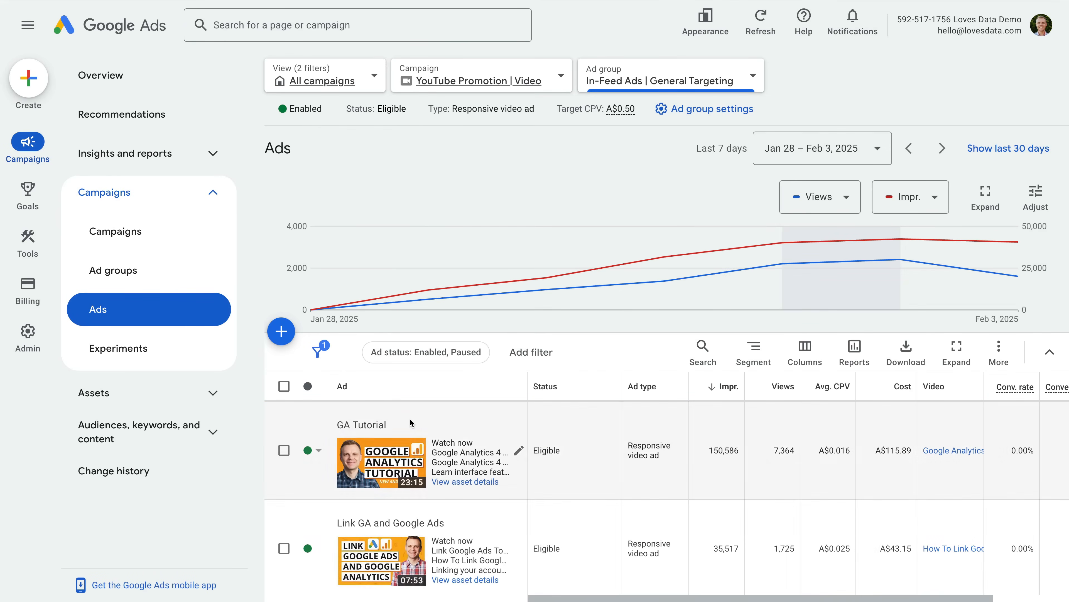
mouse_move(576, 429)
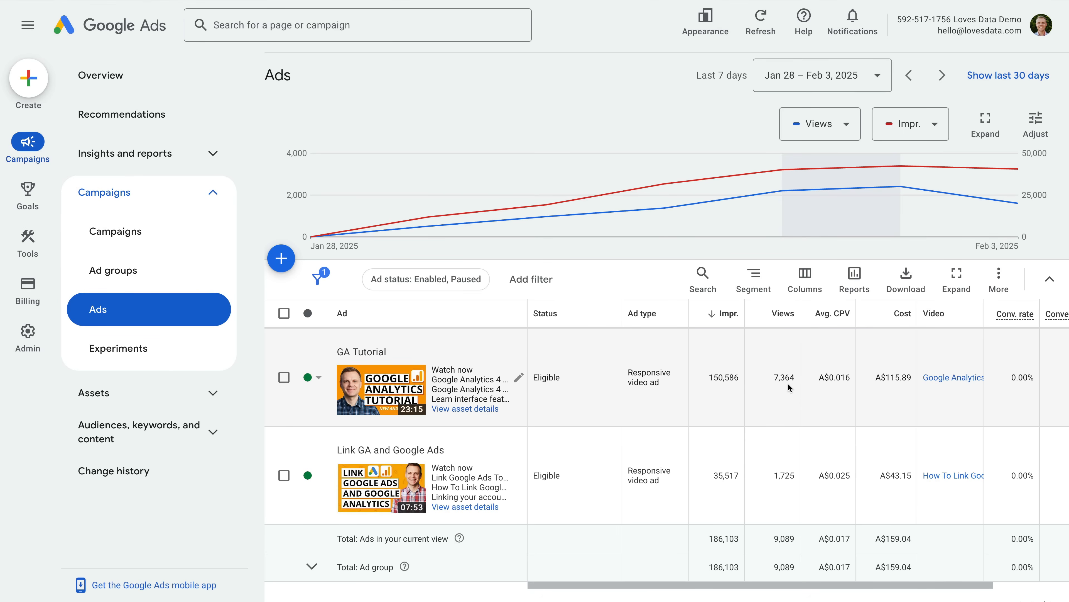
mouse_move(839, 393)
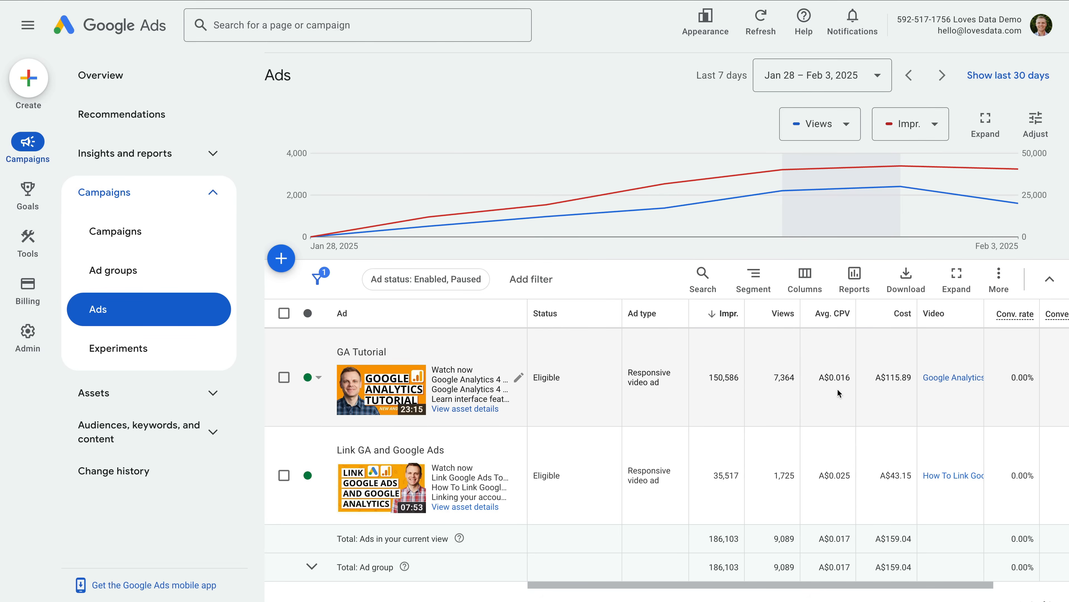